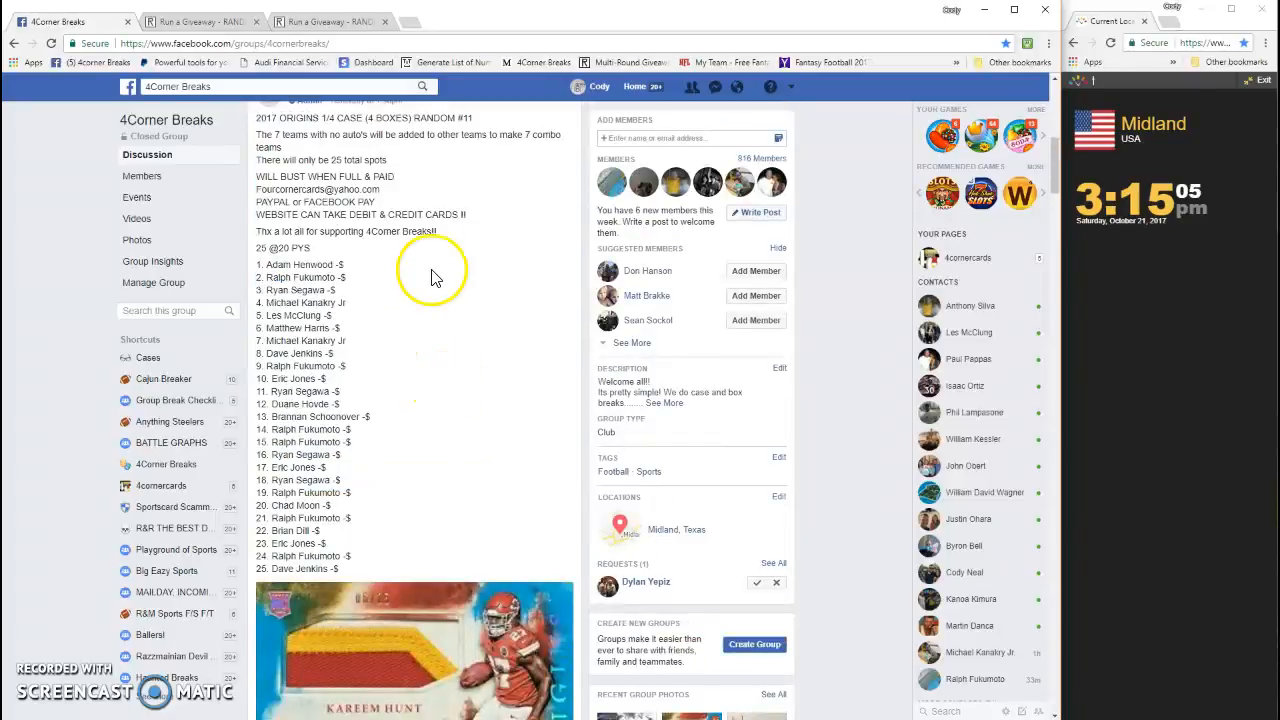
# Step: On the TEAMS giveaway, roll 2d6 to set the round count to 8
pyautogui.scroll(-3)
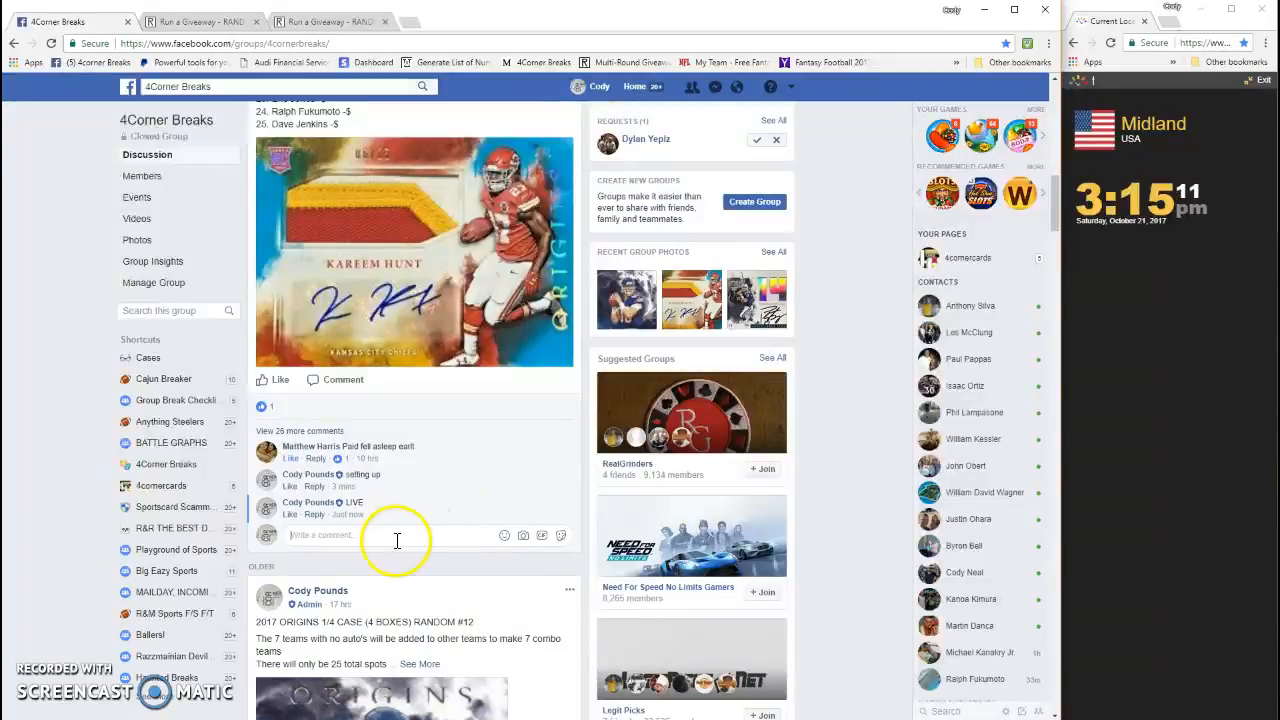
pyautogui.moveTo(347, 514)
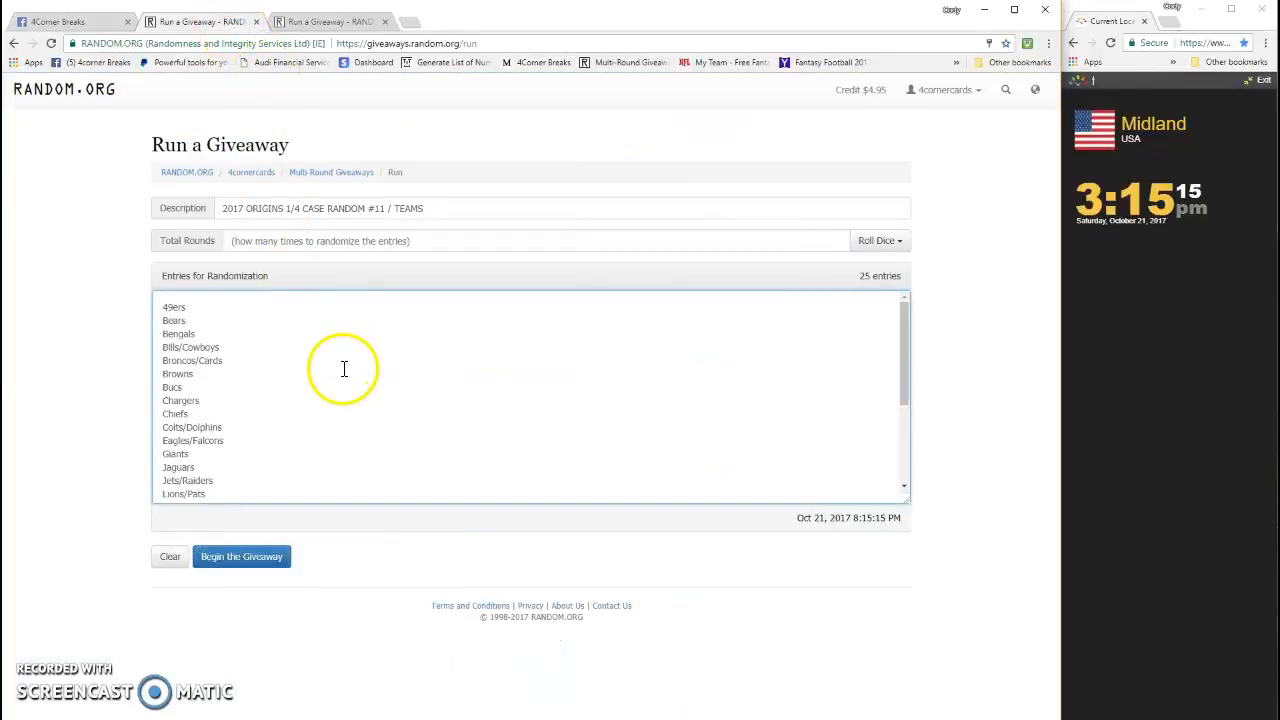
pyautogui.click(325, 21)
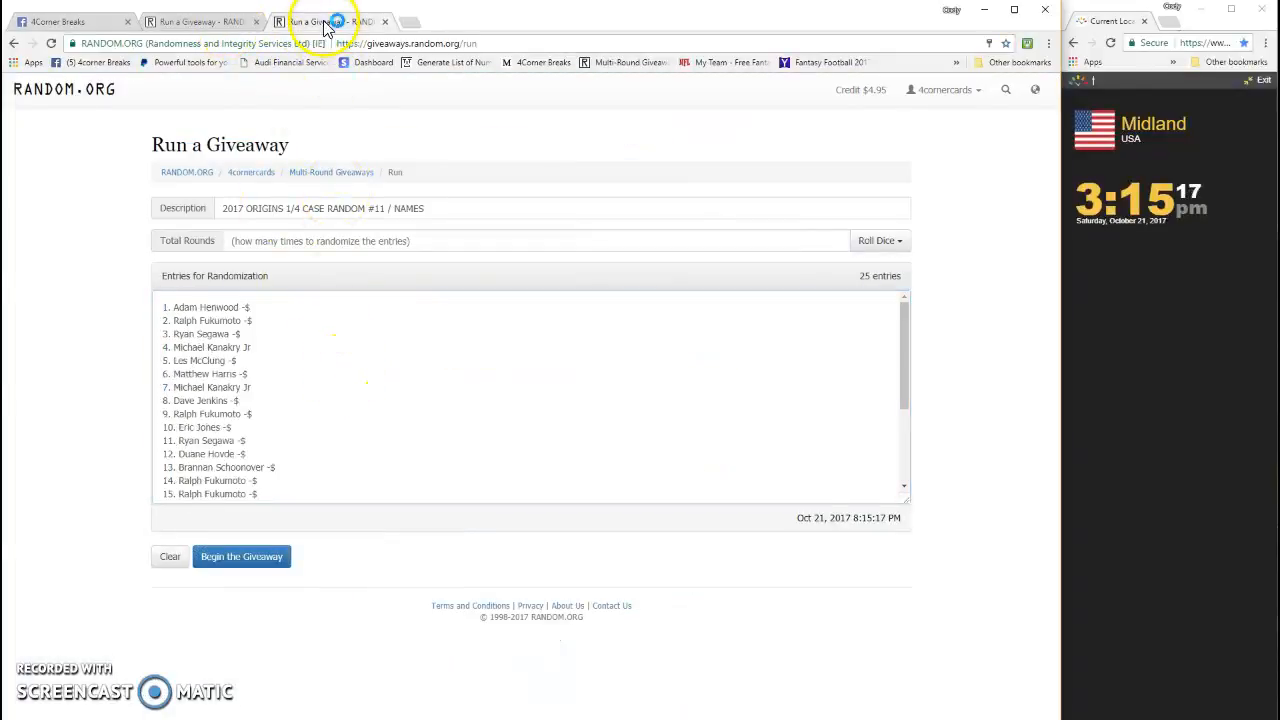
pyautogui.click(200, 21)
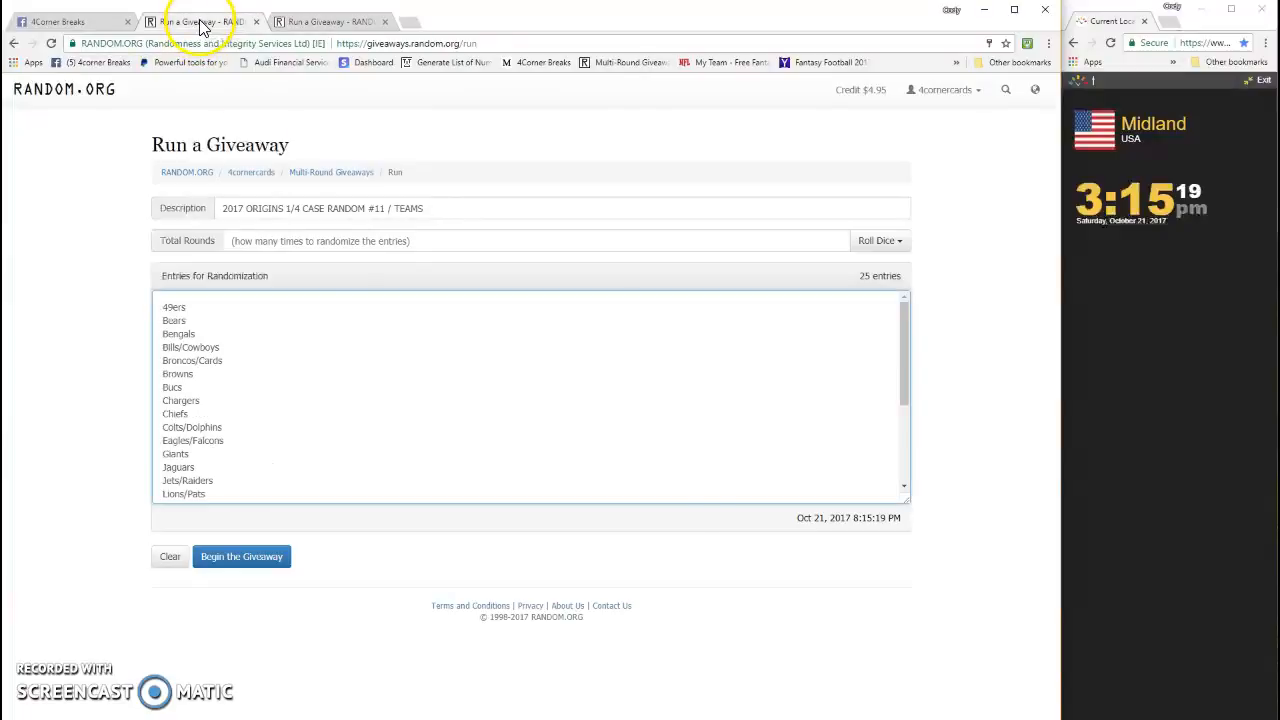
pyautogui.click(878, 240)
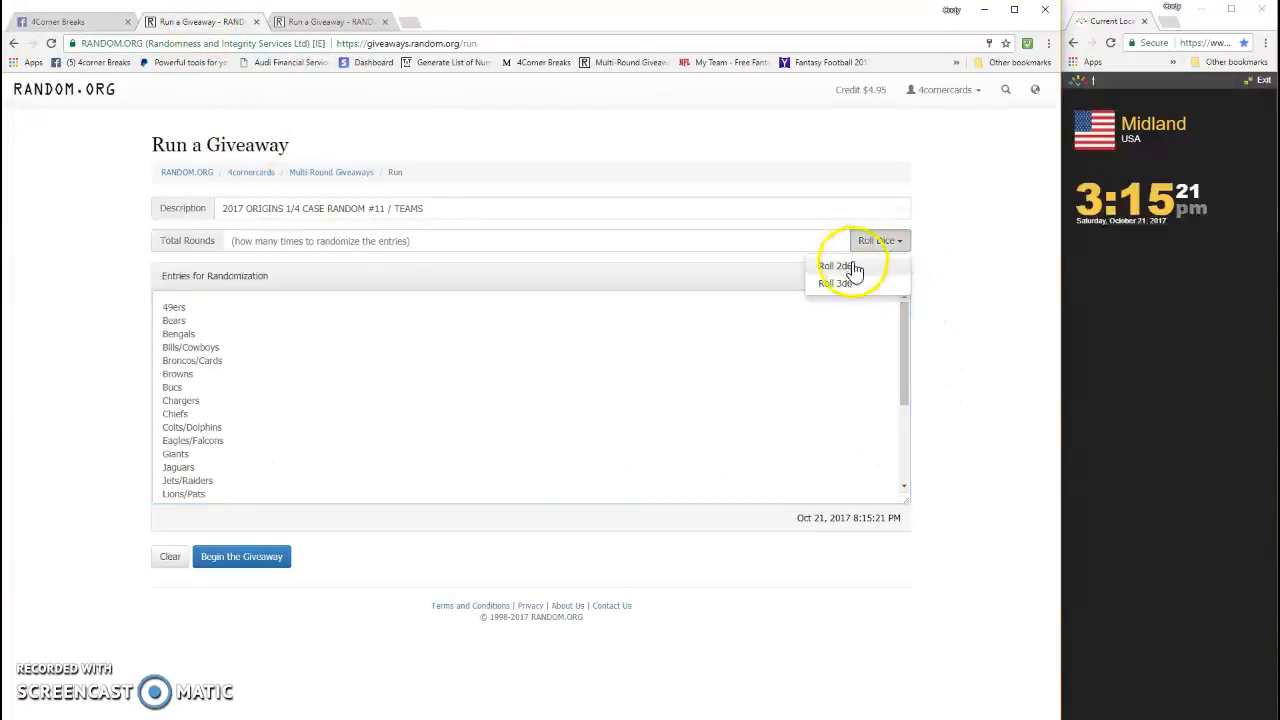
pyautogui.click(835, 265)
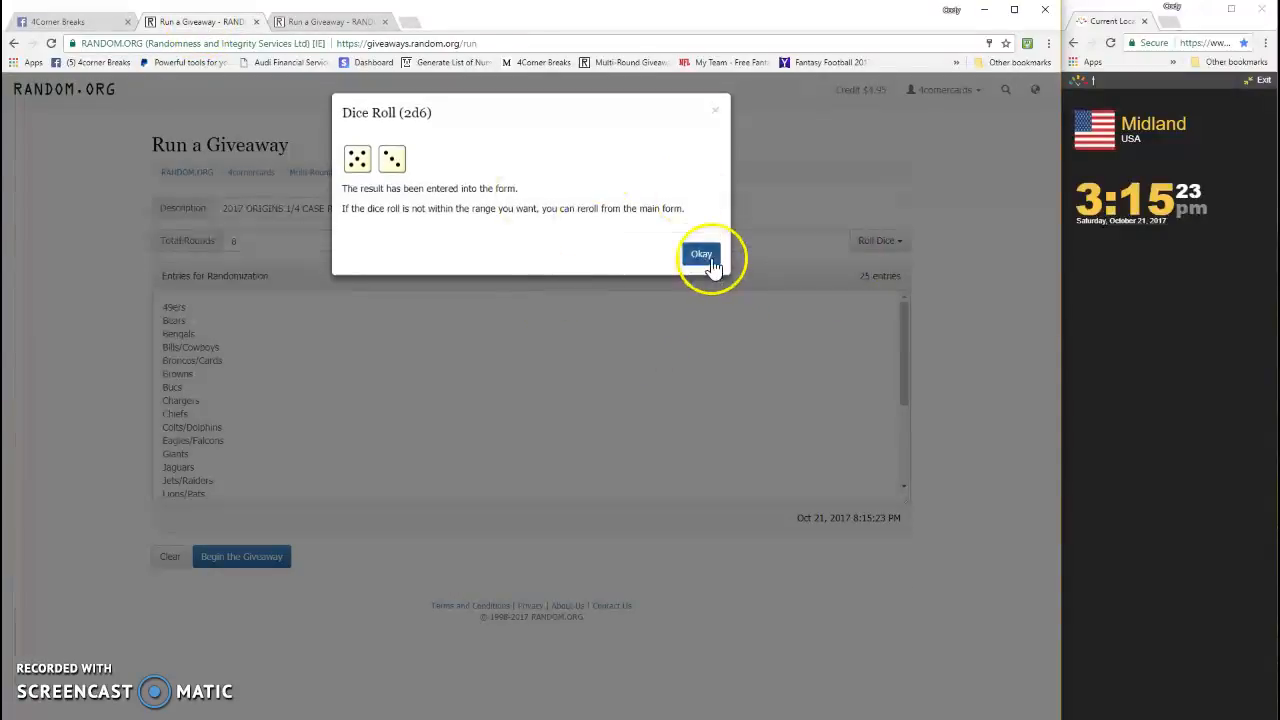
pyautogui.click(701, 254)
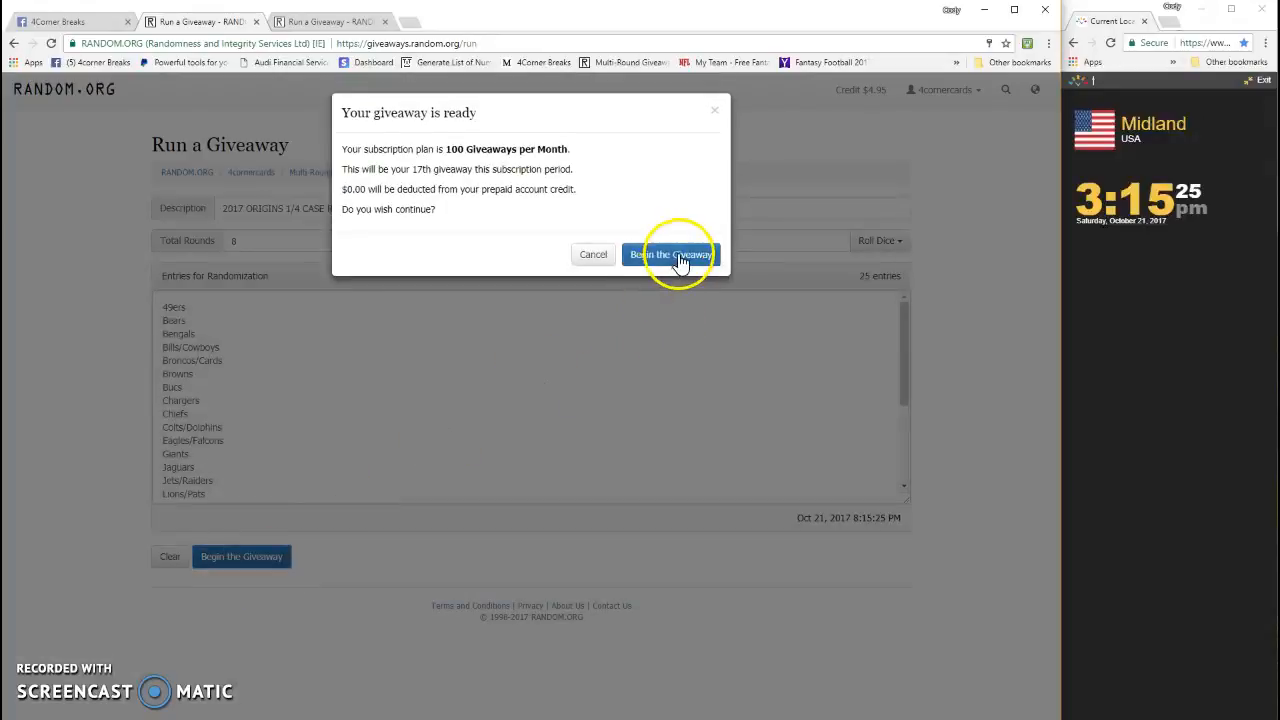
# Step: Begin the teams giveaway and advance rounds through to the Final Round
pyautogui.click(670, 254)
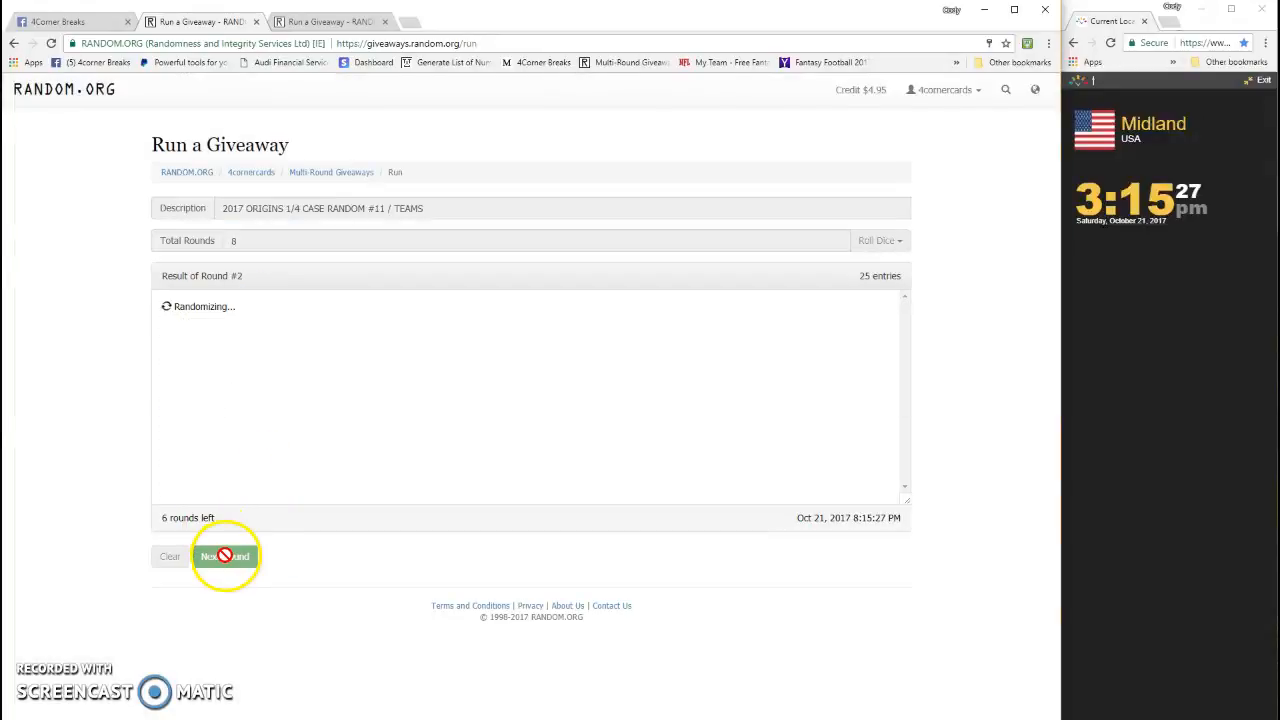
pyautogui.click(225, 556)
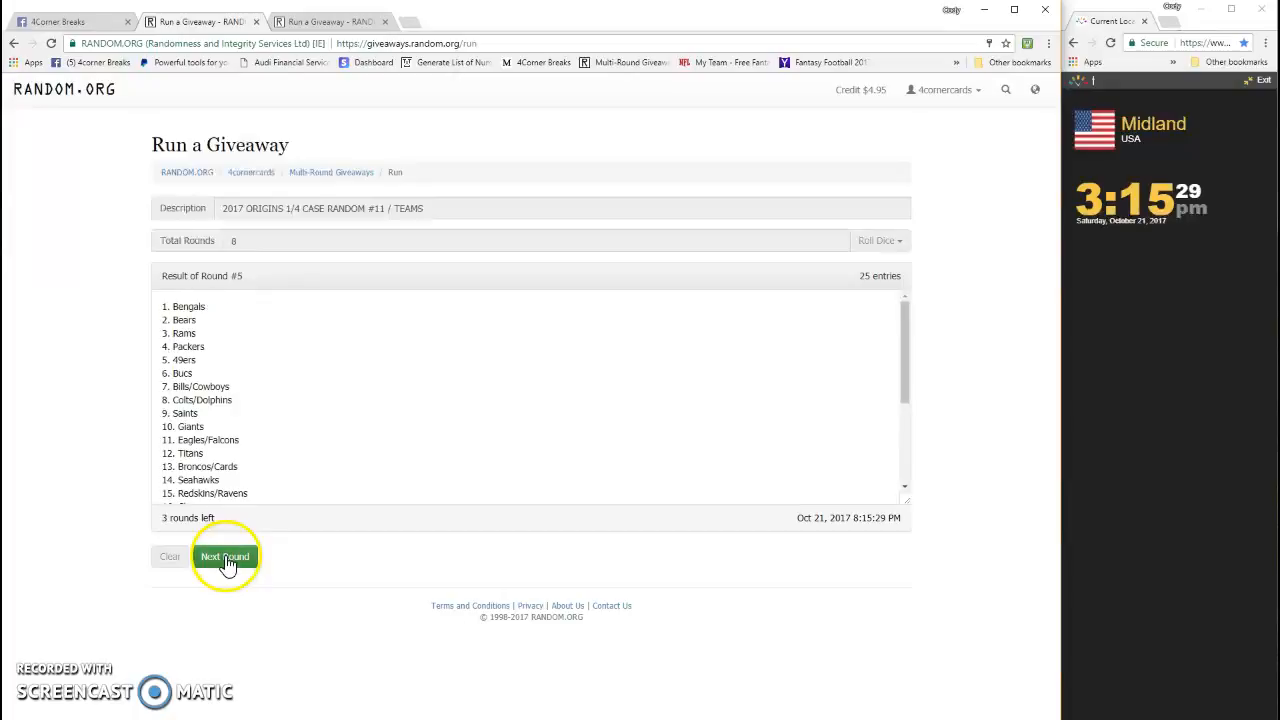
pyautogui.click(224, 556)
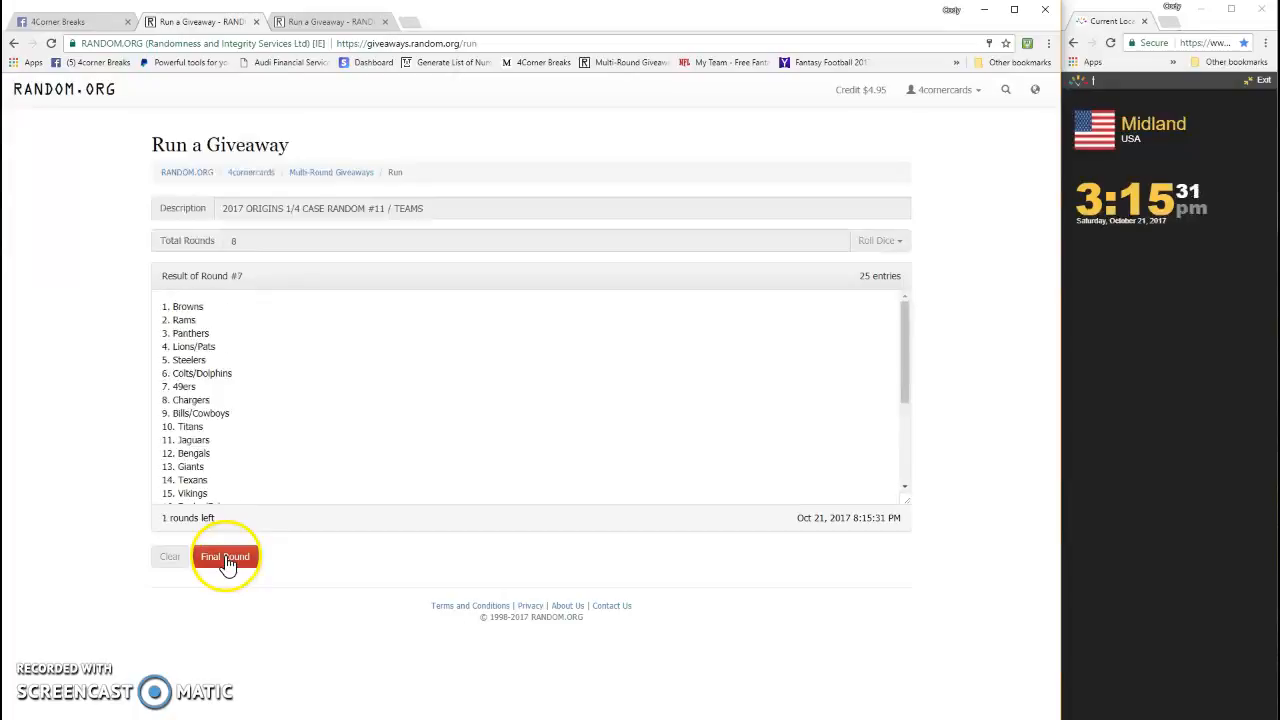
pyautogui.click(225, 556)
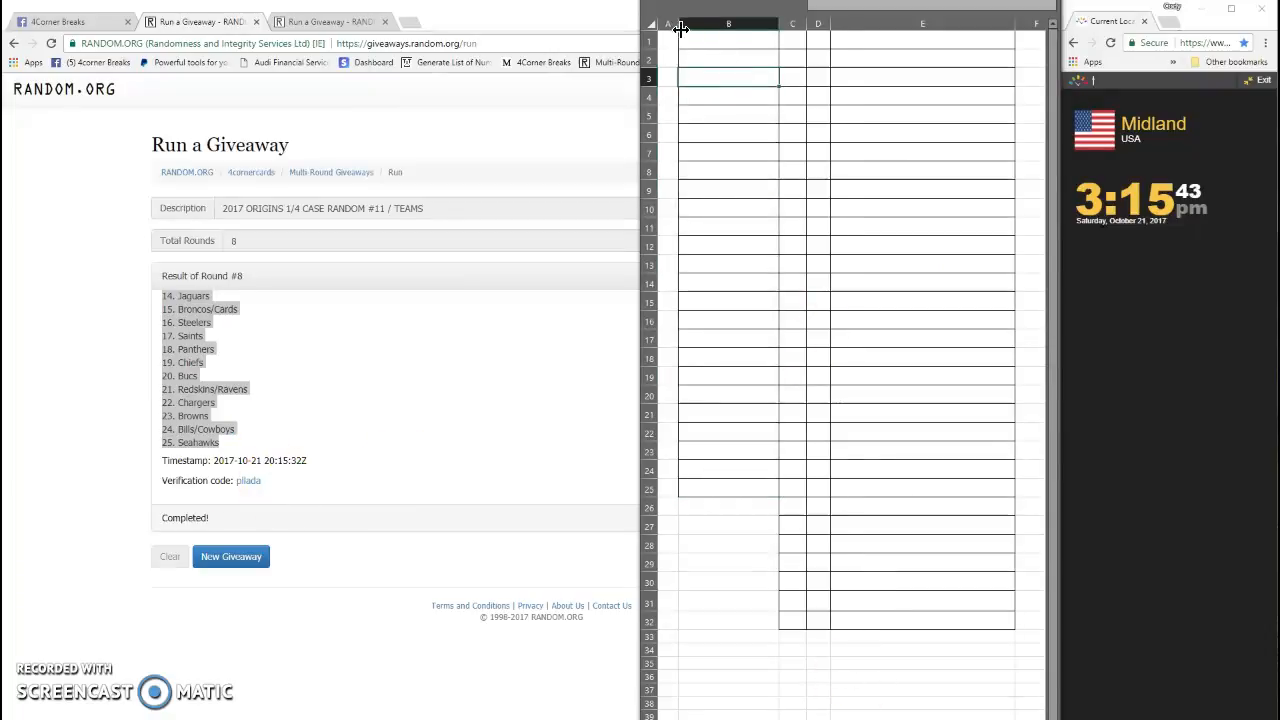
# Step: Paste the randomized team order into cells B1:B25
pyautogui.moveTo(728, 40); pyautogui.dragTo(728, 488)
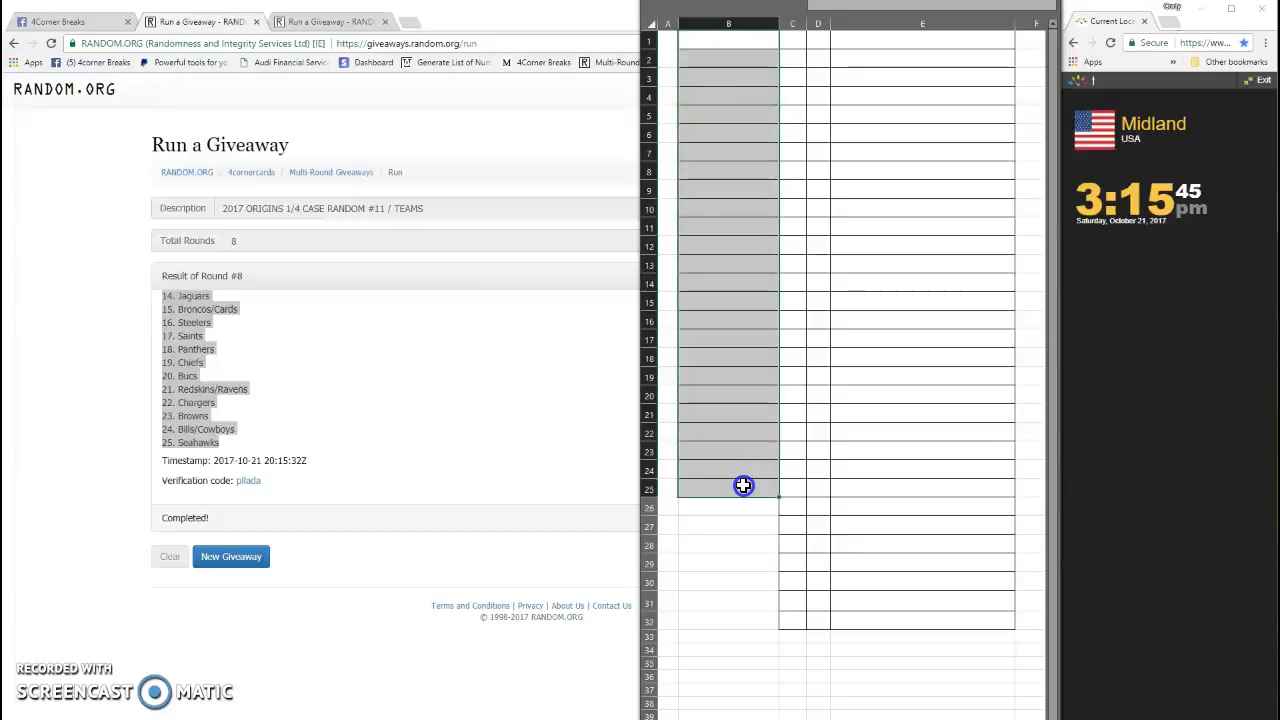
pyautogui.press('ctrl+v')
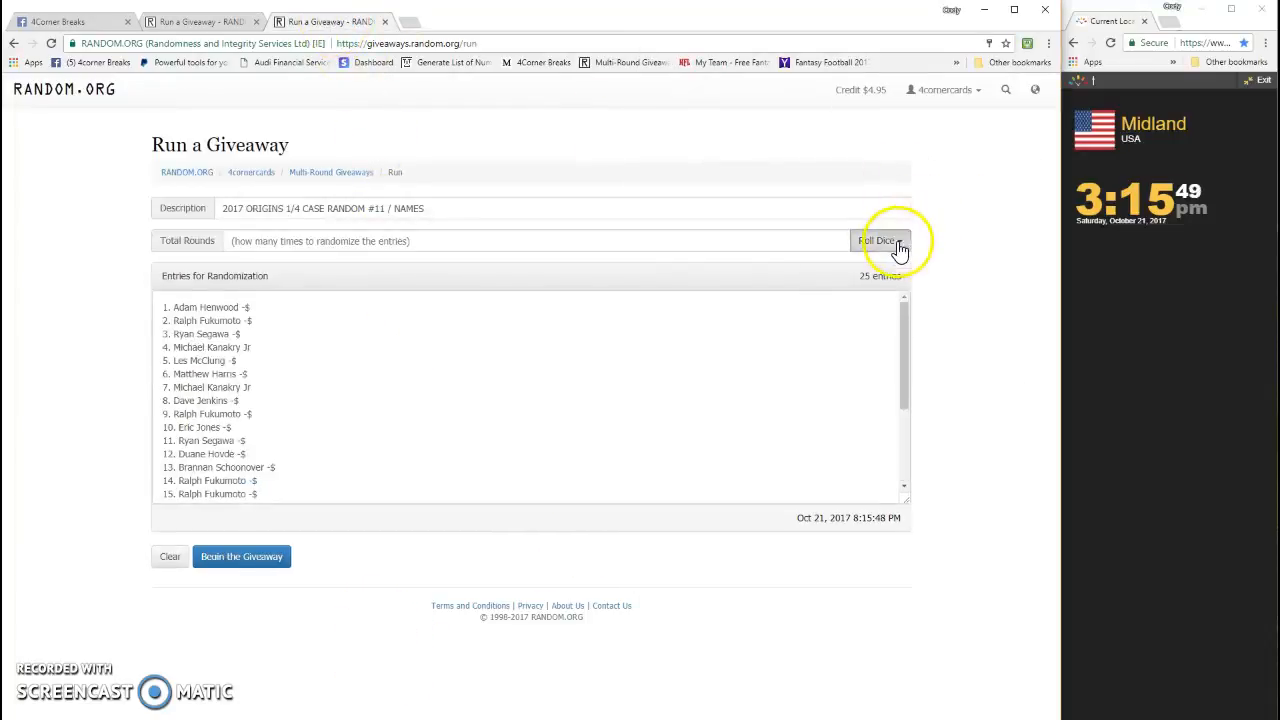
# Step: Roll 2d6 for 5 rounds and begin the names giveaway
pyautogui.click(880, 240)
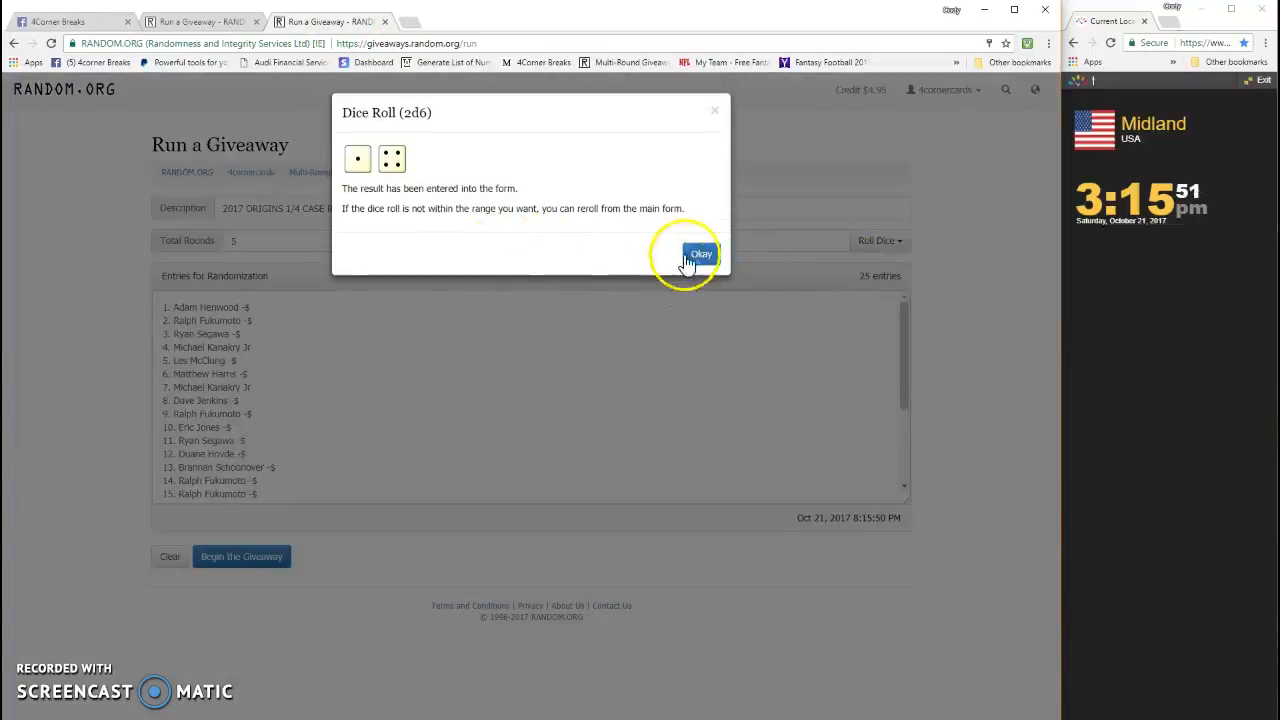
pyautogui.click(701, 253)
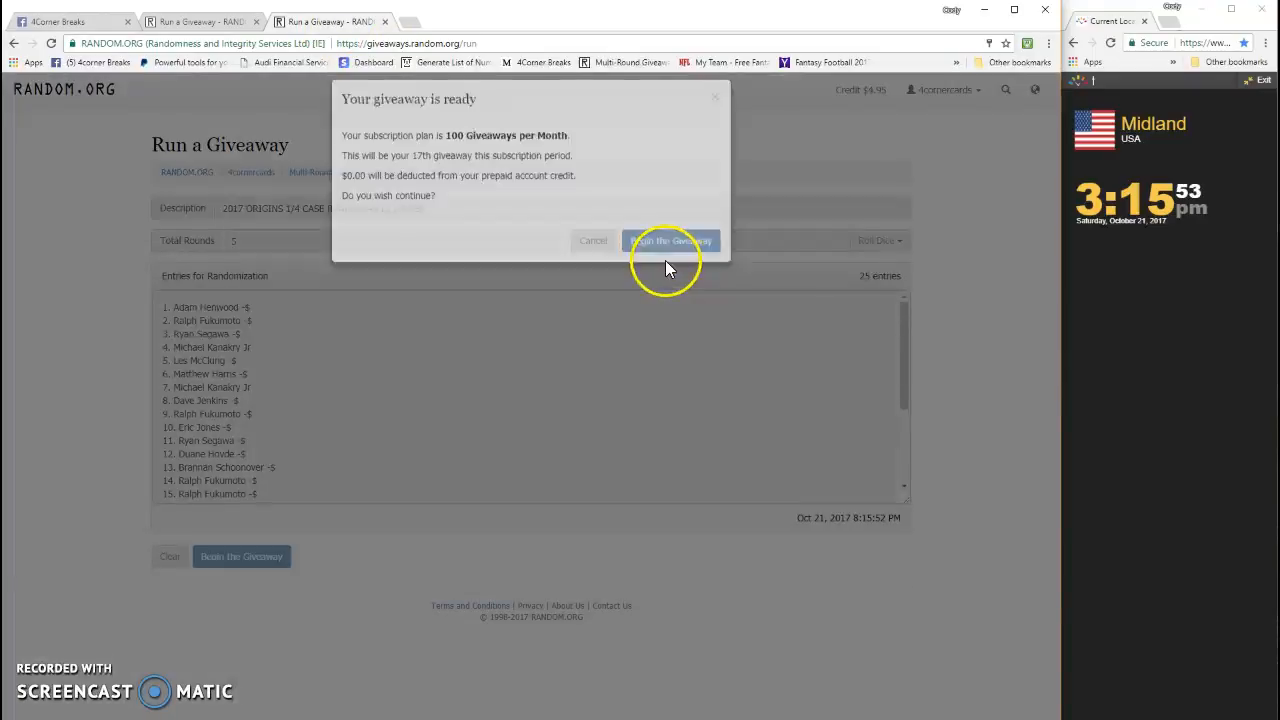
pyautogui.click(670, 240)
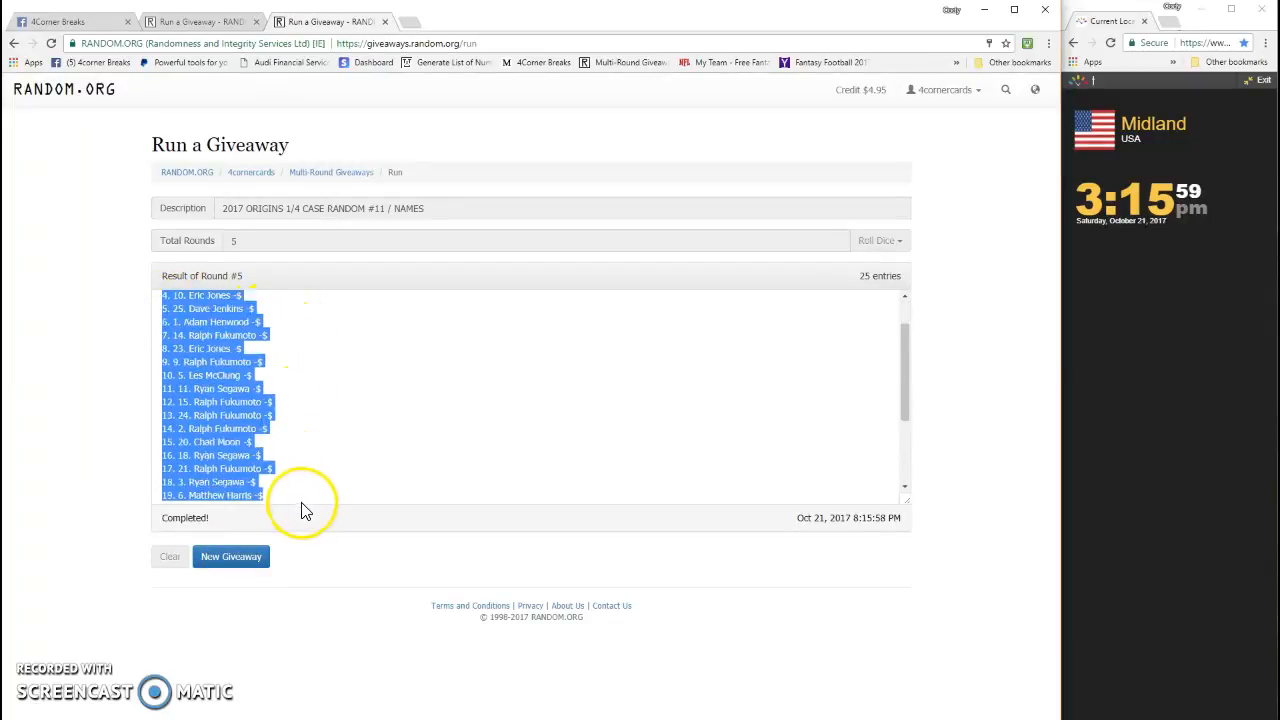
pyautogui.scroll(-3)
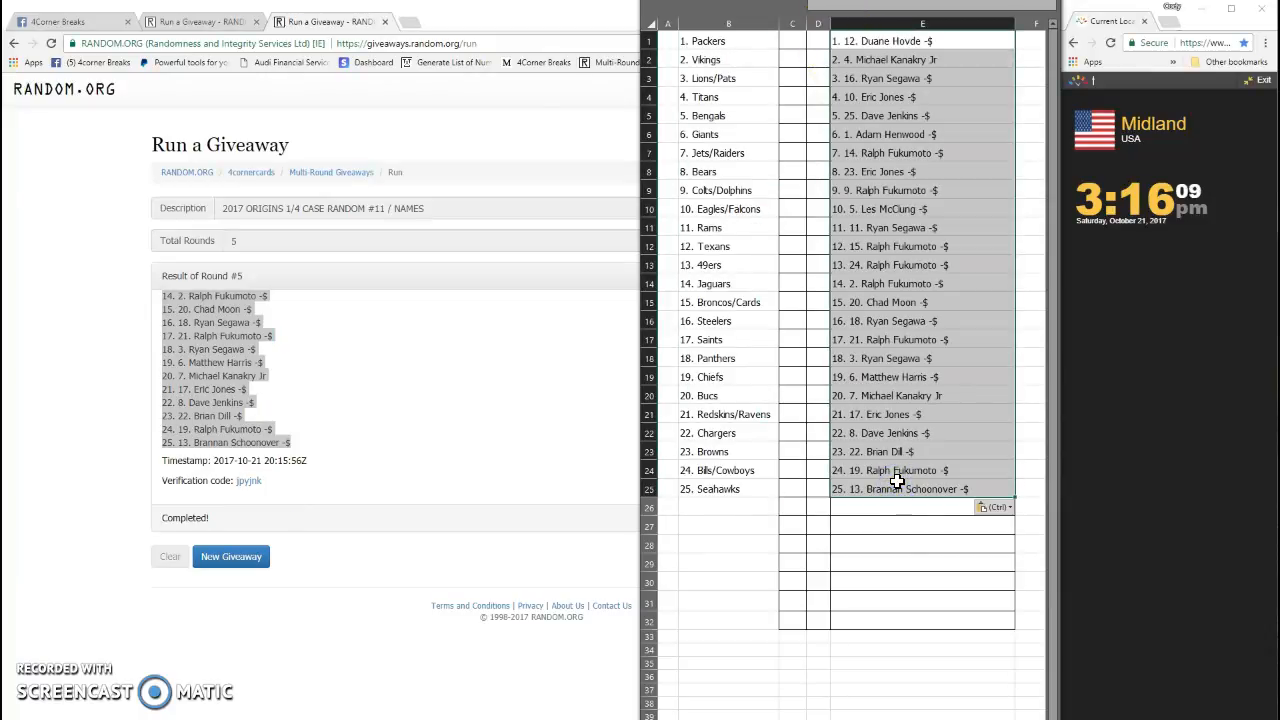
# Step: Select the B1:E25 team-and-name table and open its border choices
pyautogui.click(713, 41)
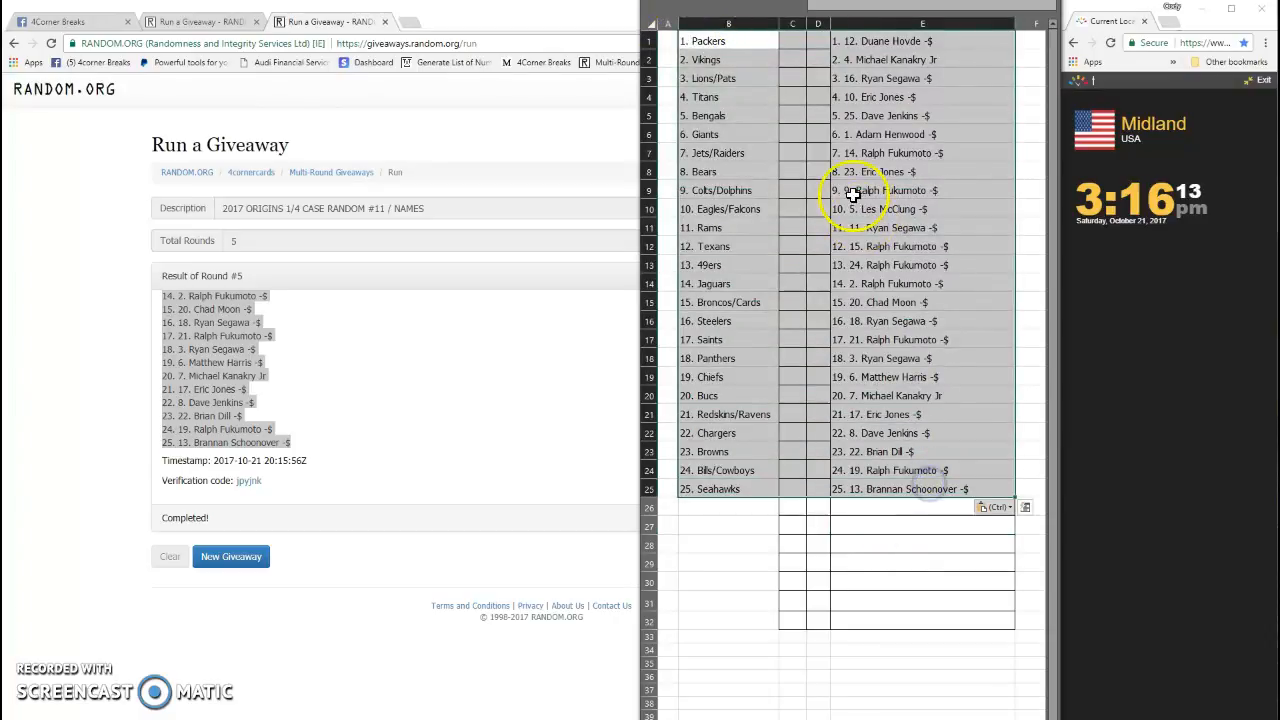
pyautogui.click(961, 174)
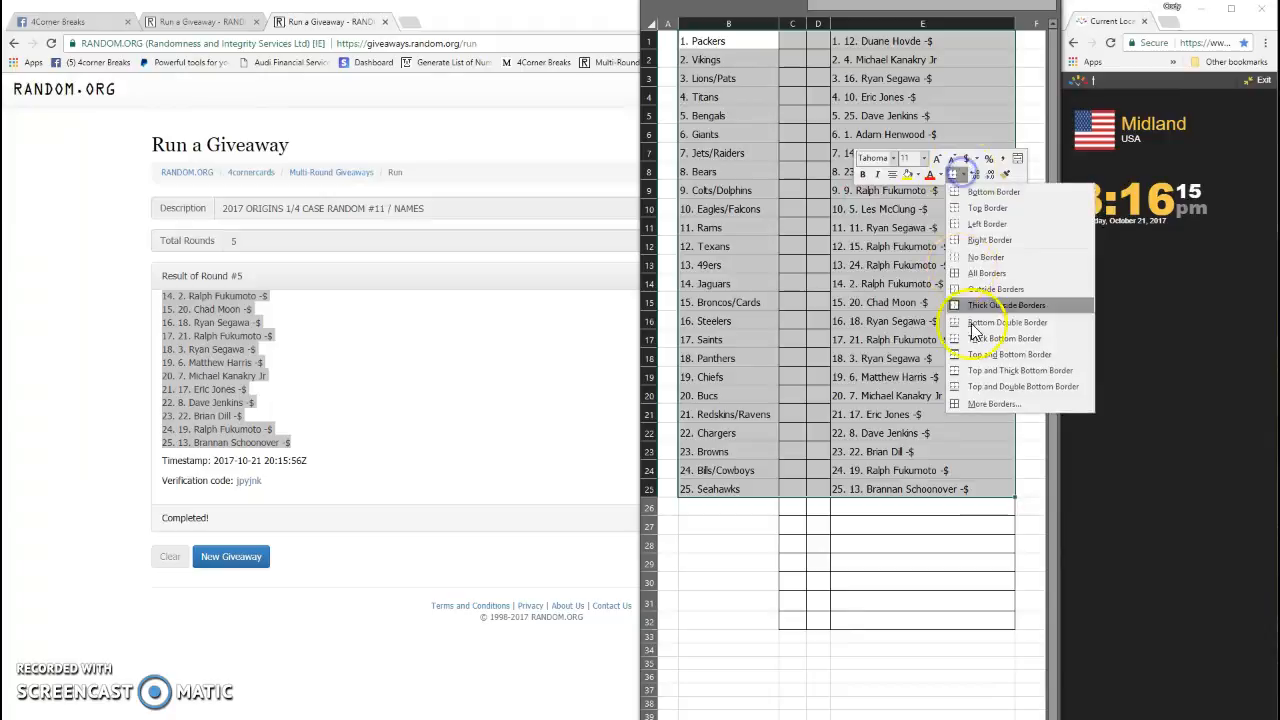